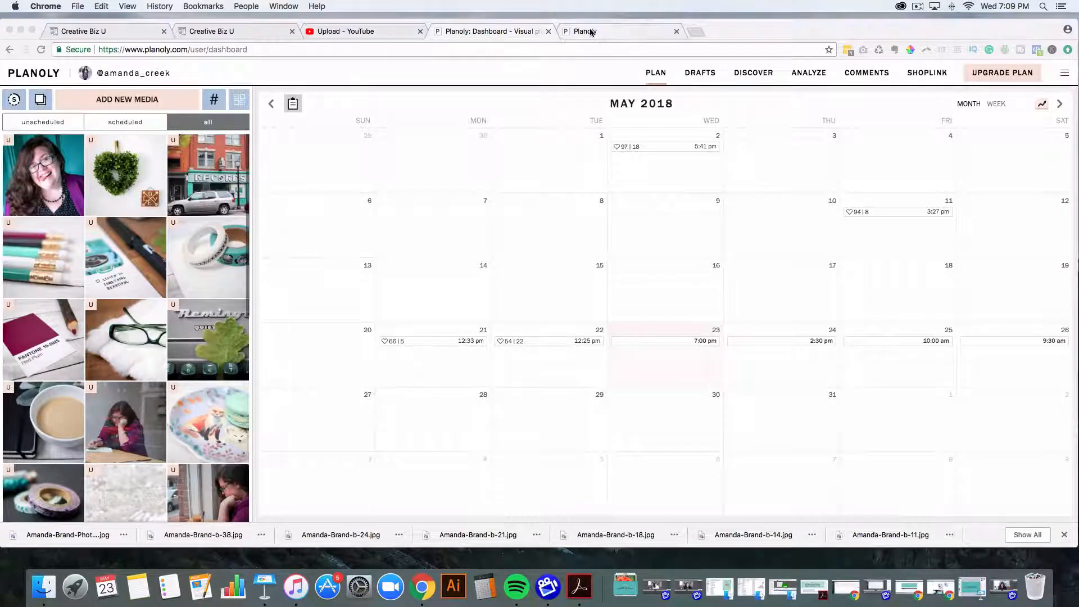
Step: Switch to the billing tab comparing the Solo, Duo, Squad and Team plans
left_click(1001, 73)
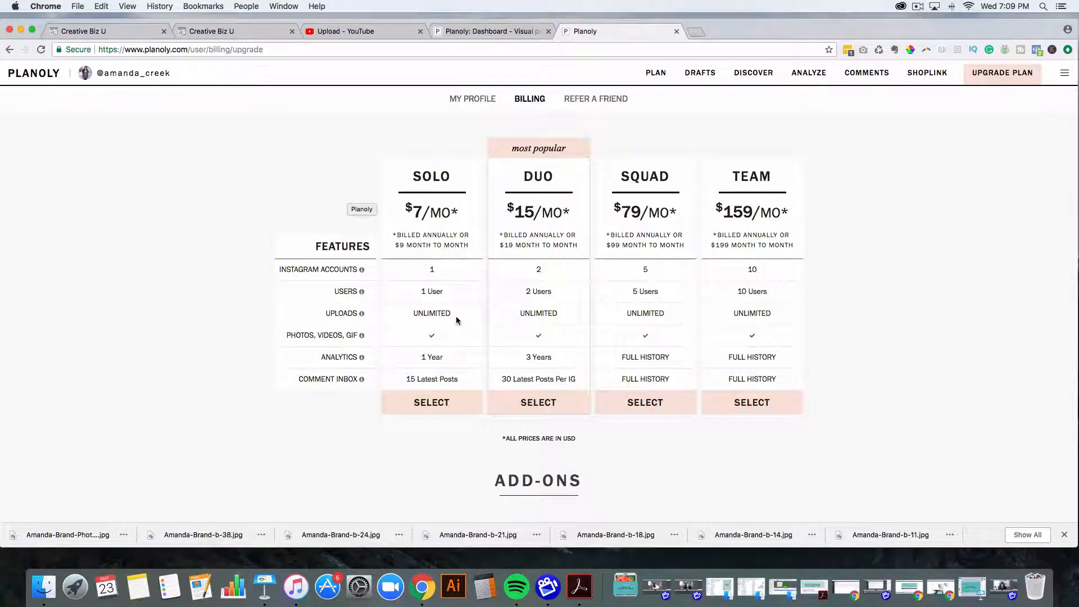
mouse_move(672, 129)
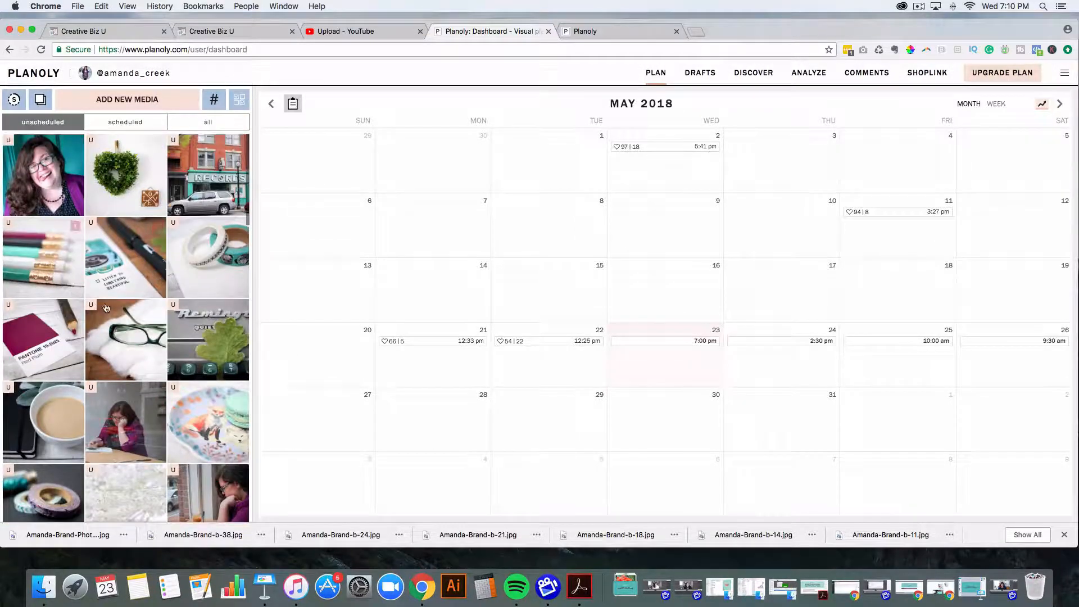
scroll("down", 3)
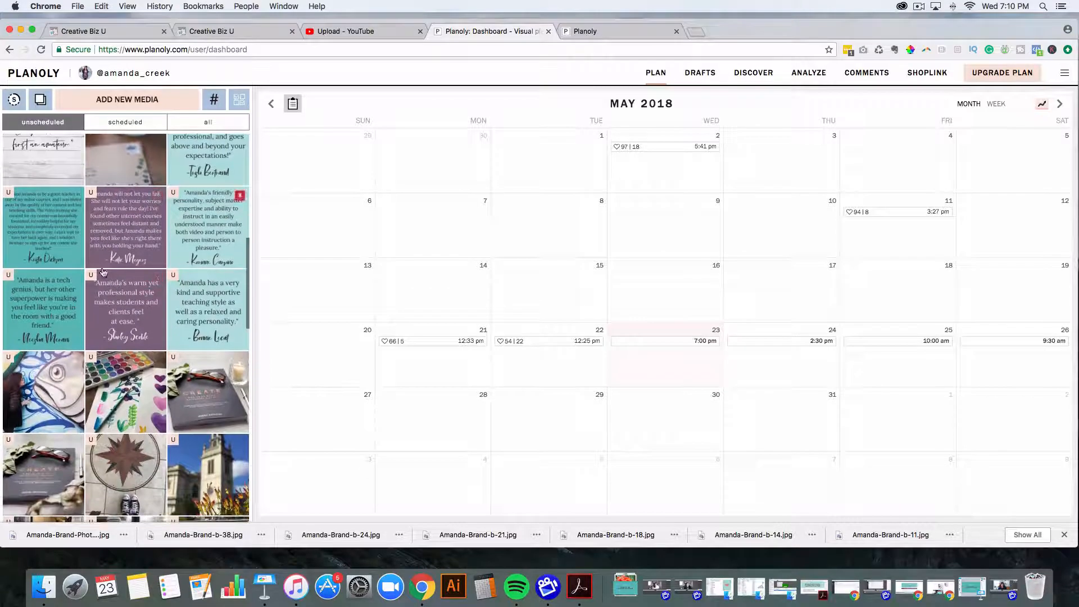
scroll("down", 3)
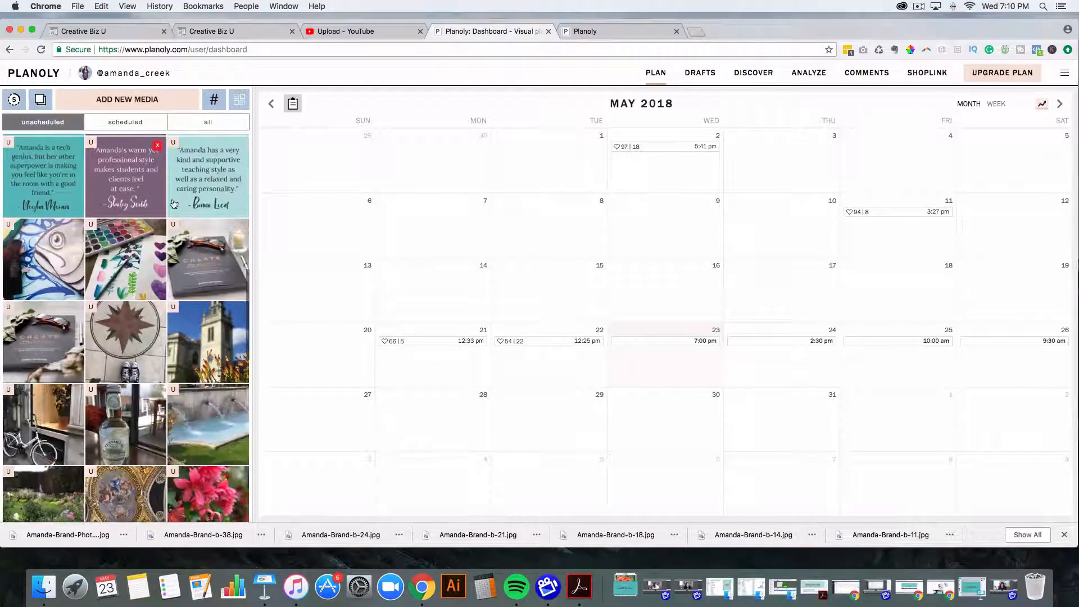
scroll("down", 3)
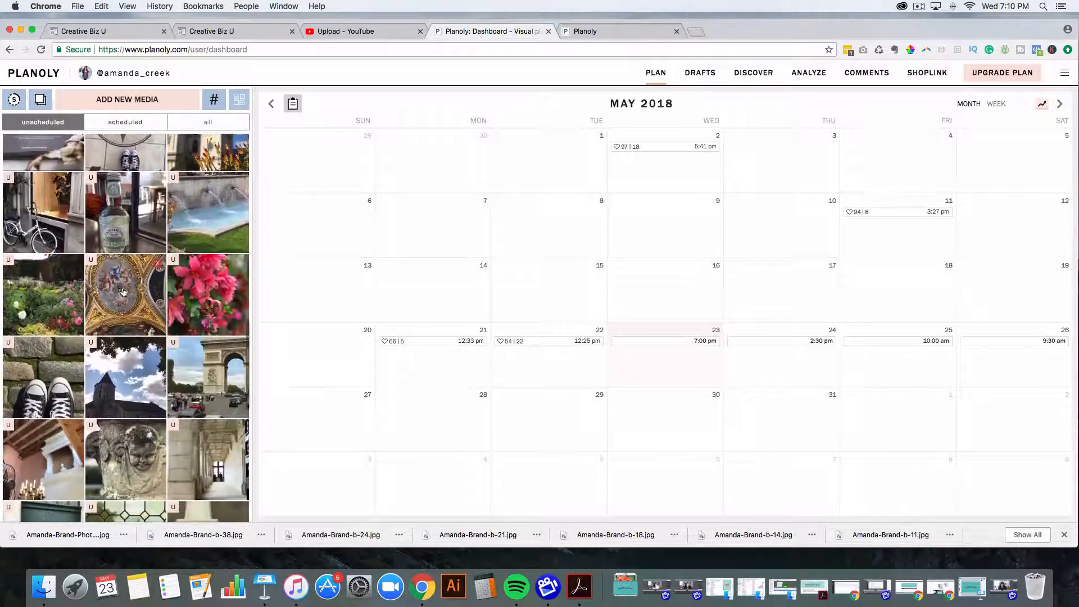
scroll("down", 3)
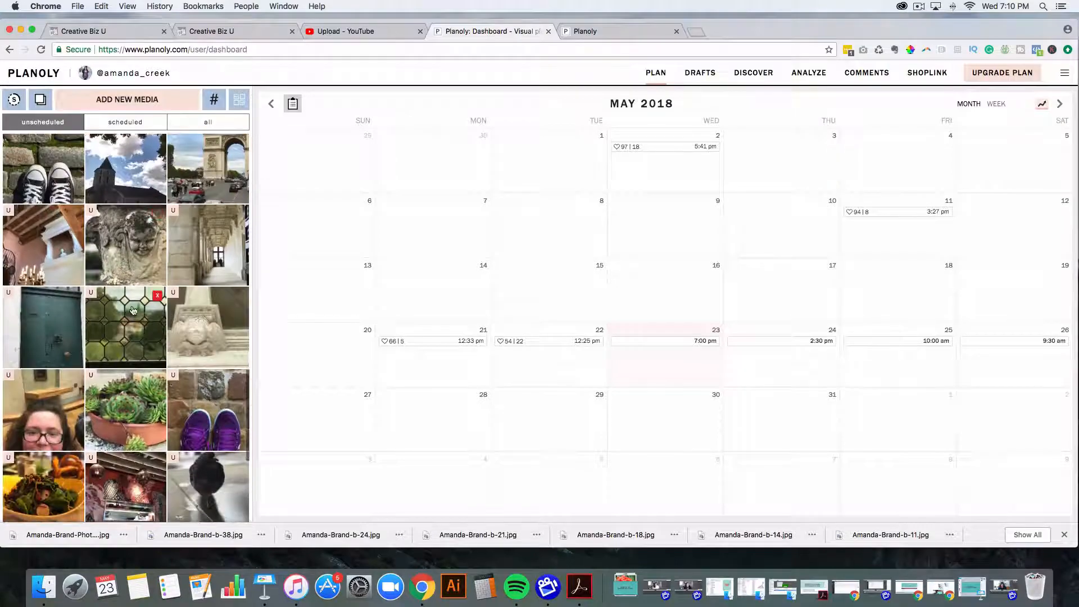
scroll("down", 3)
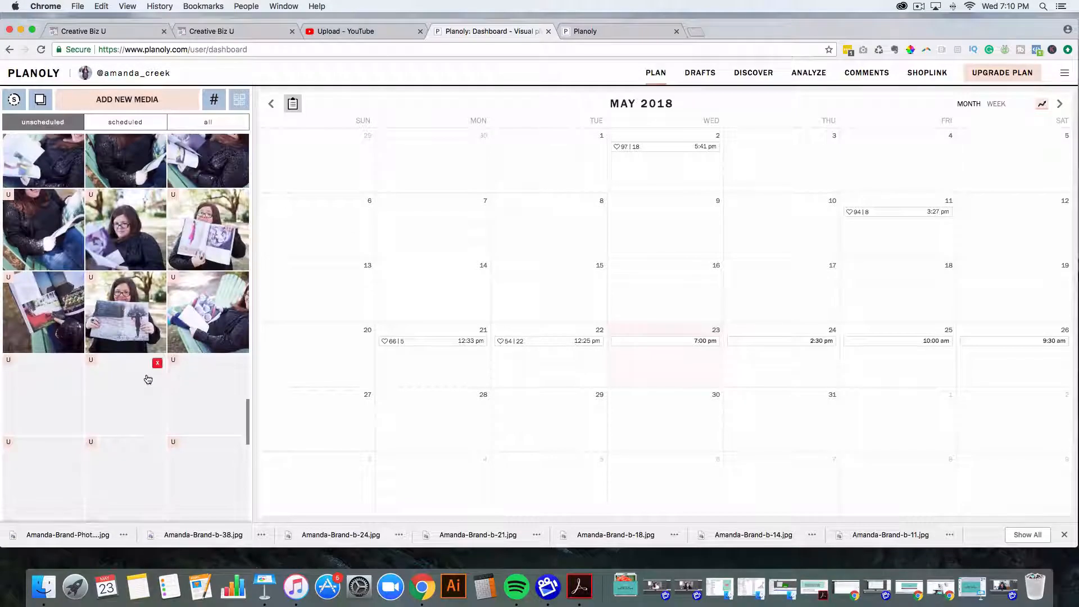
scroll("down", 3)
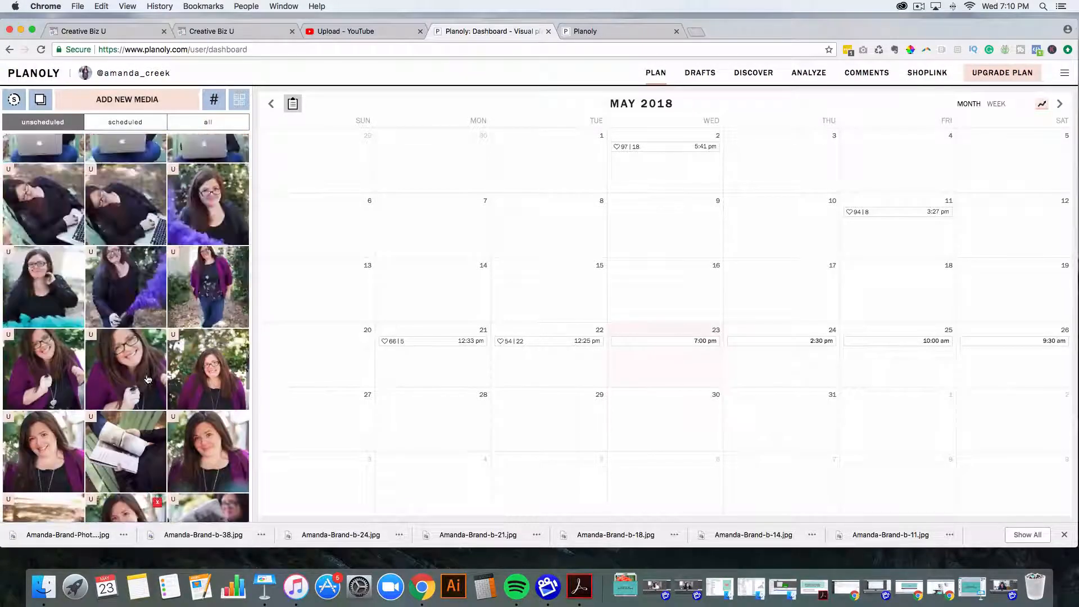
scroll("down", 3)
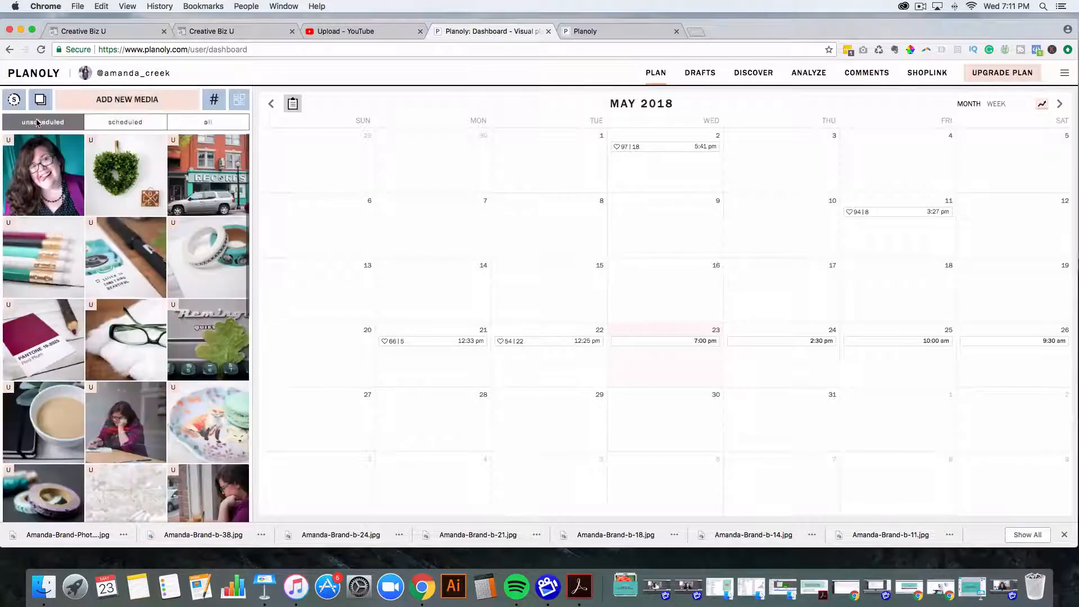
scroll("down", 3)
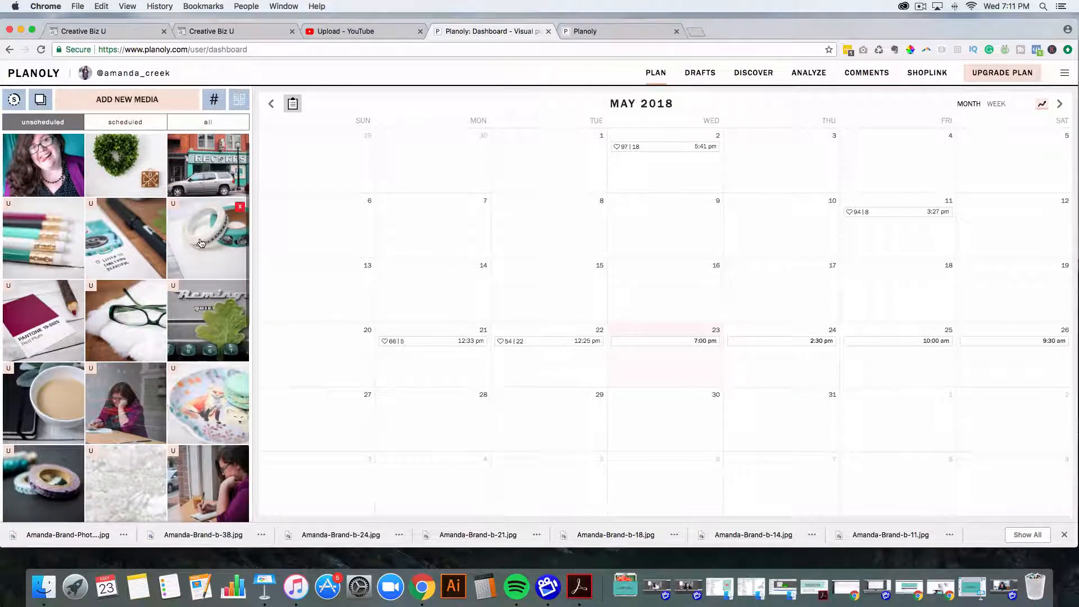
left_click(208, 239)
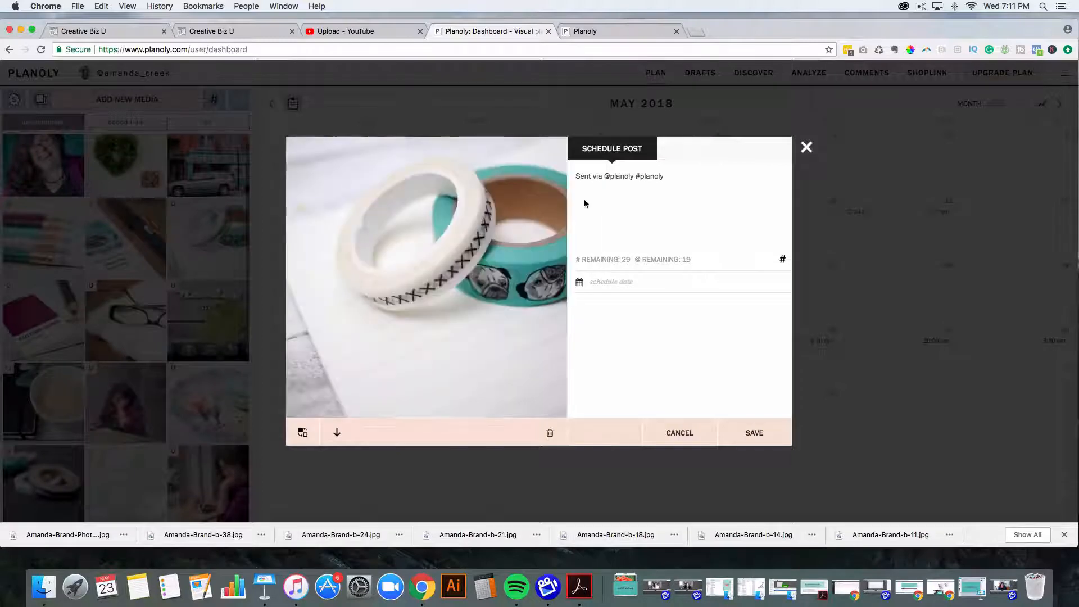
triple_click(619, 176)
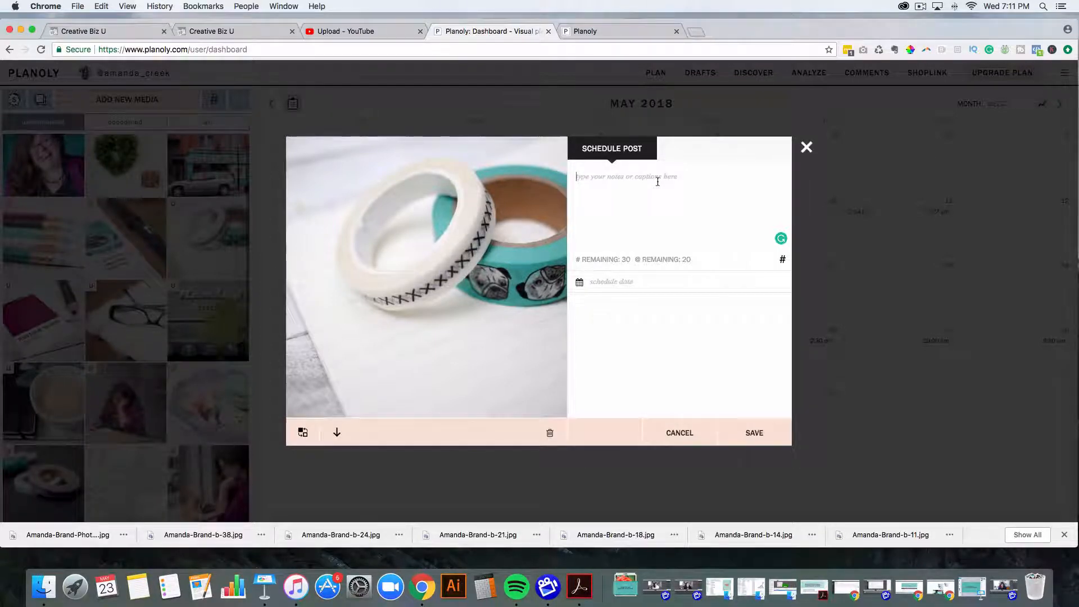
left_click(633, 282)
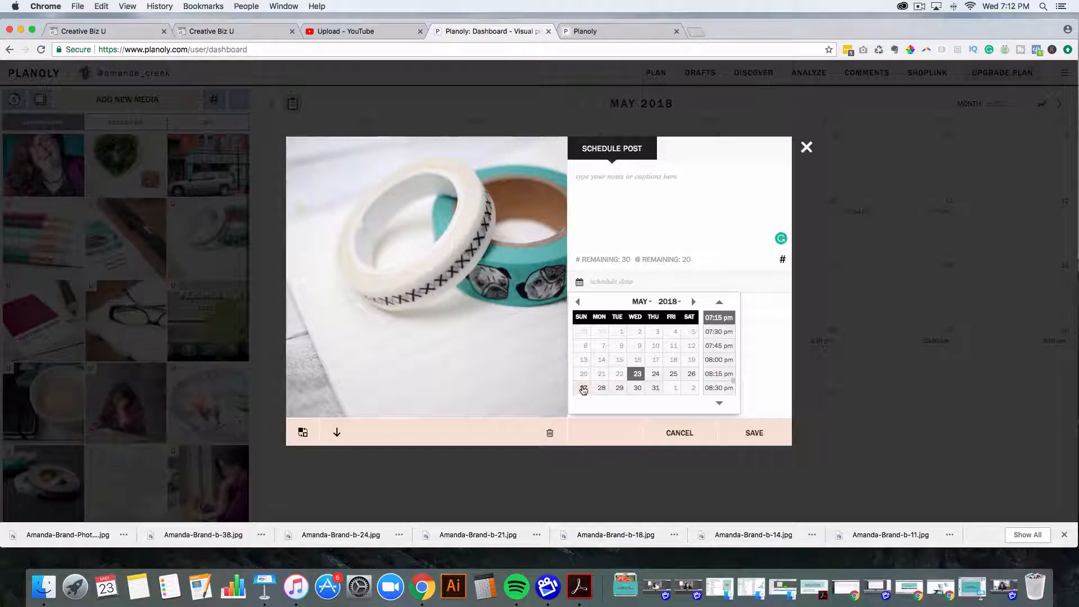
Step: Schedule the washi tape photo for May 27, 2018 at 05:00 pm, download it, and save
left_click(584, 388)
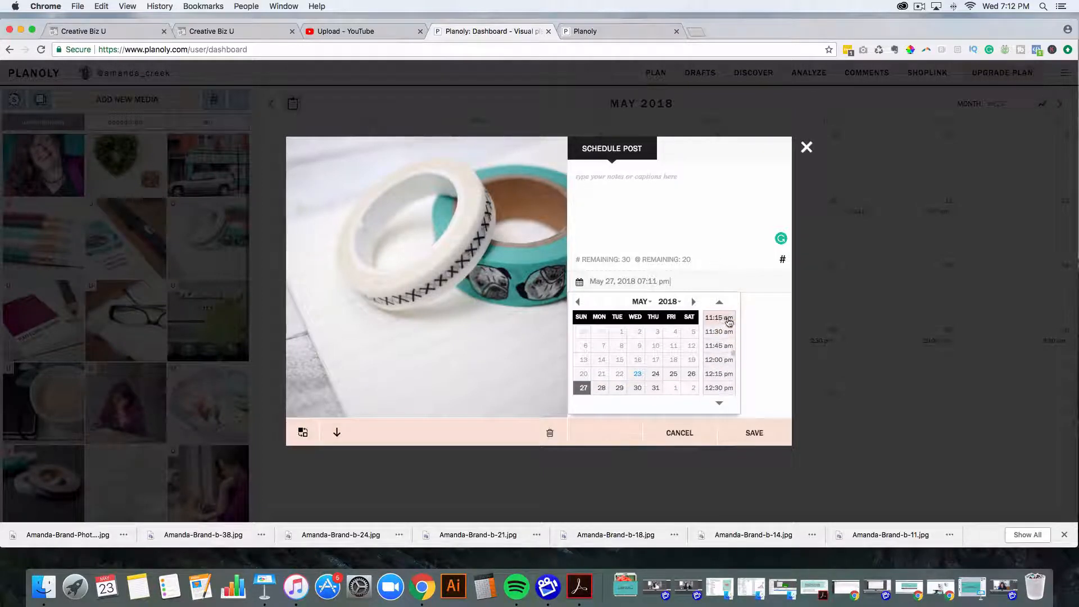
scroll("down", 3)
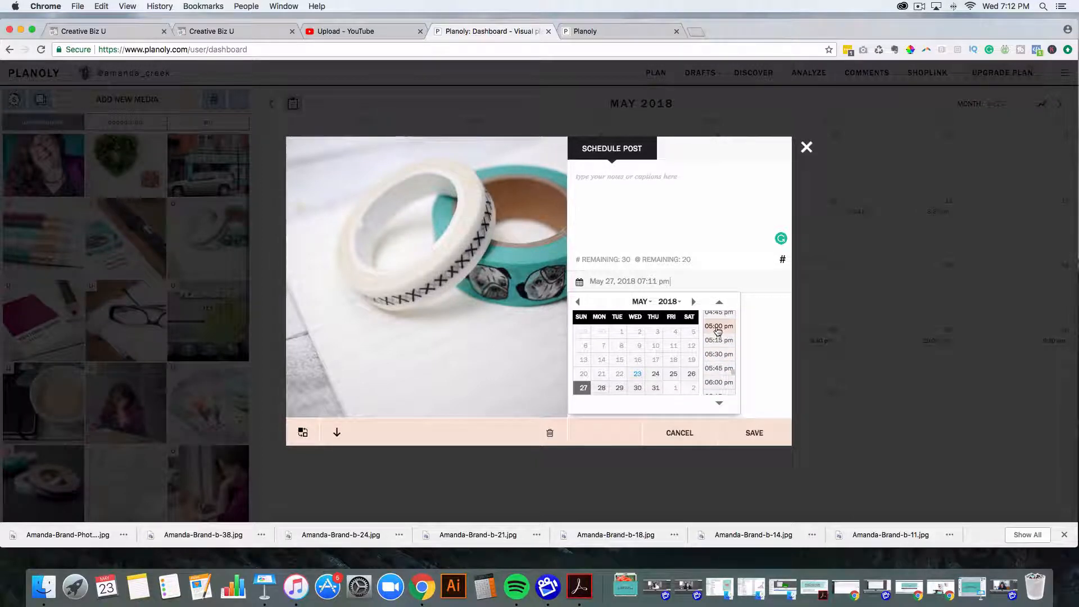
left_click(718, 325)
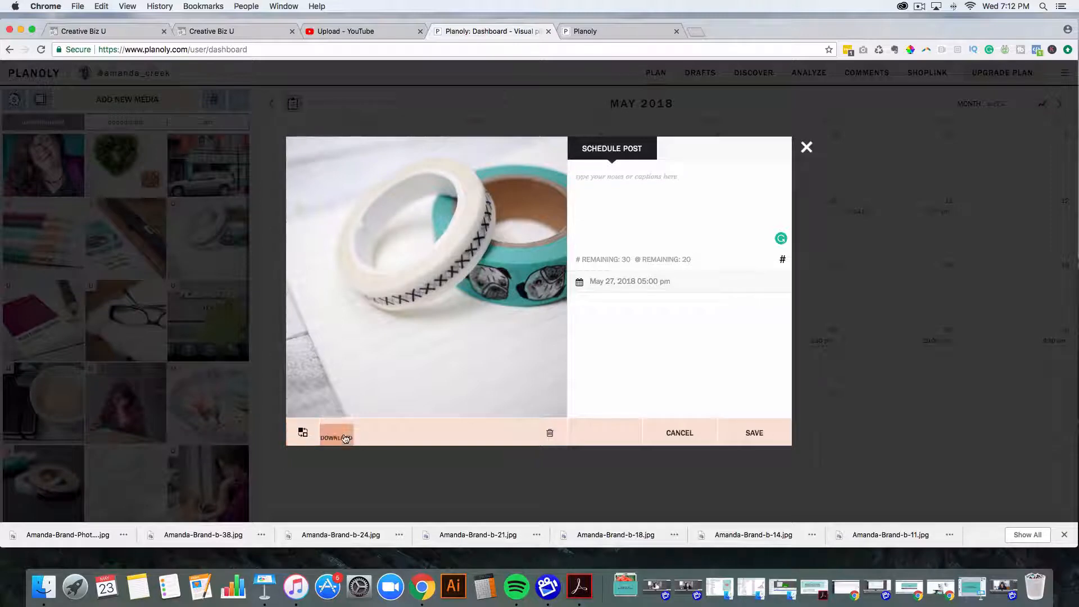
left_click(336, 435)
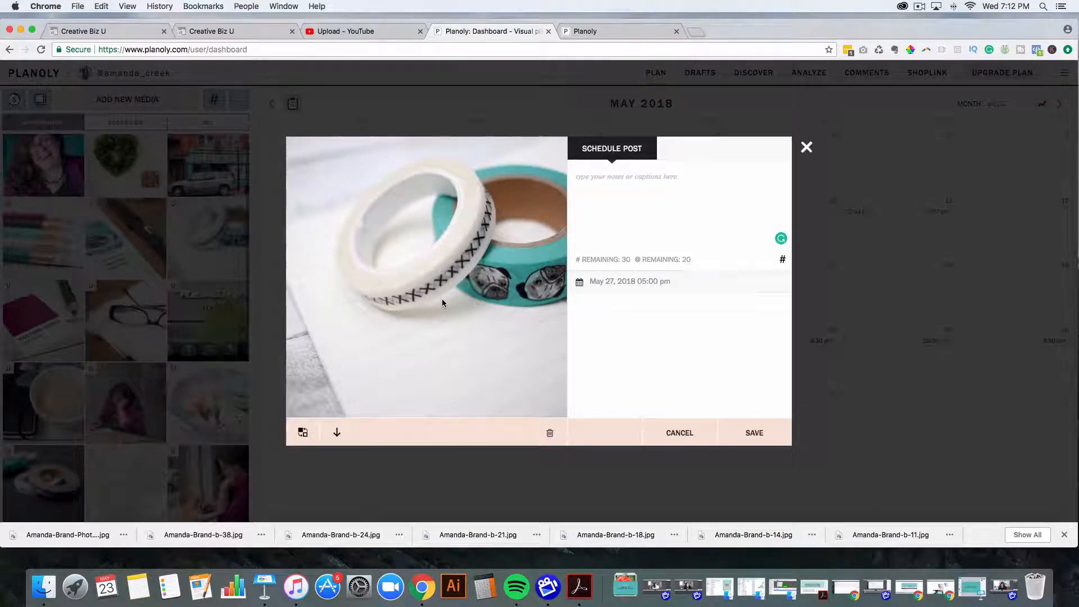
left_click(680, 433)
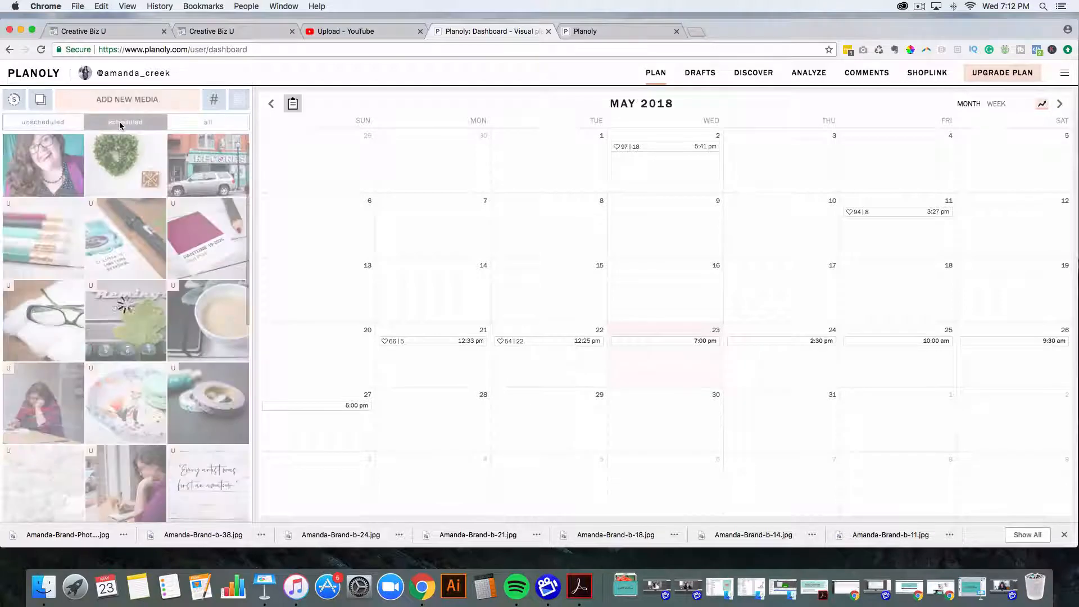
Step: Filter to scheduled media and delete the pens-on-a-sketch photo
left_click(126, 122)
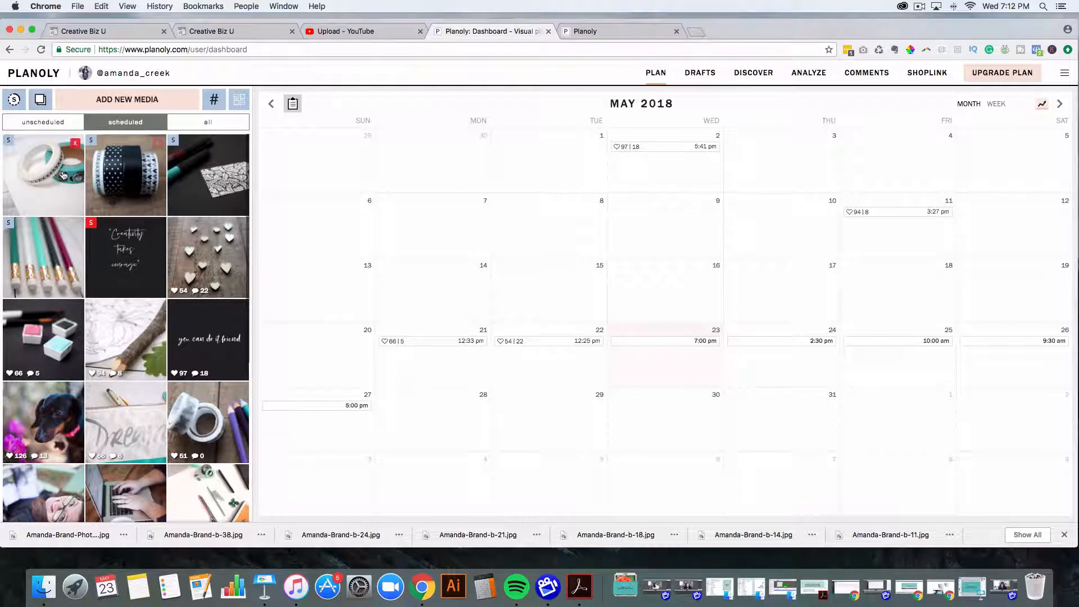
mouse_move(134, 195)
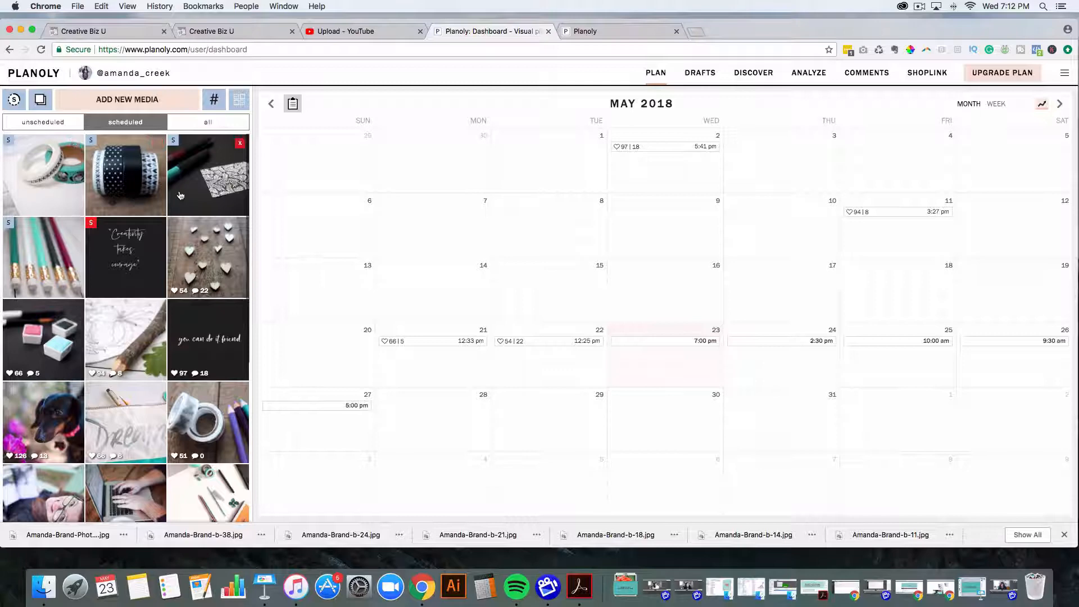
left_click(240, 143)
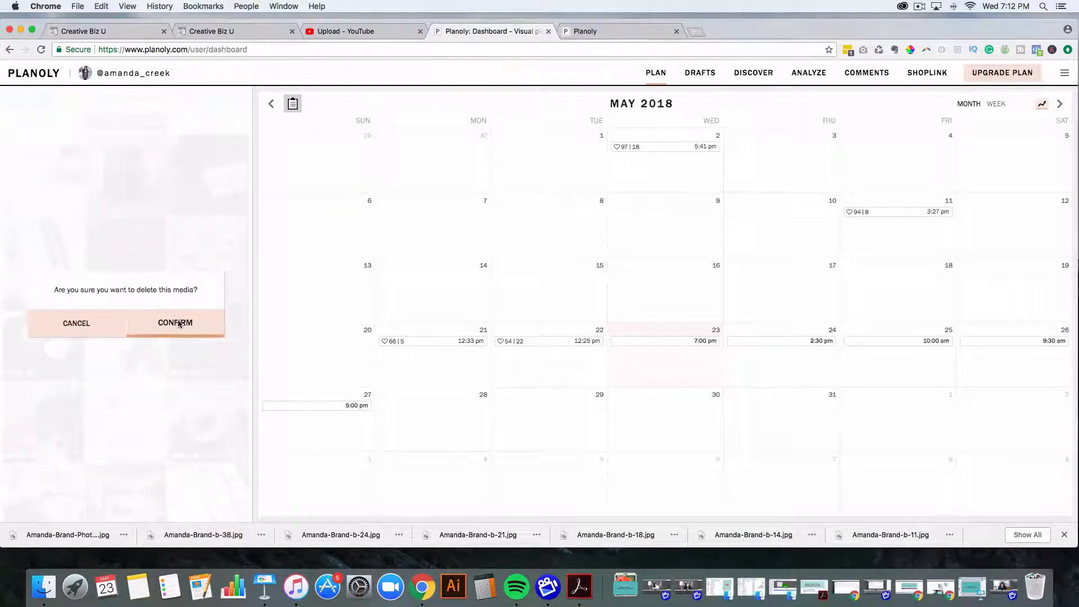
left_click(175, 323)
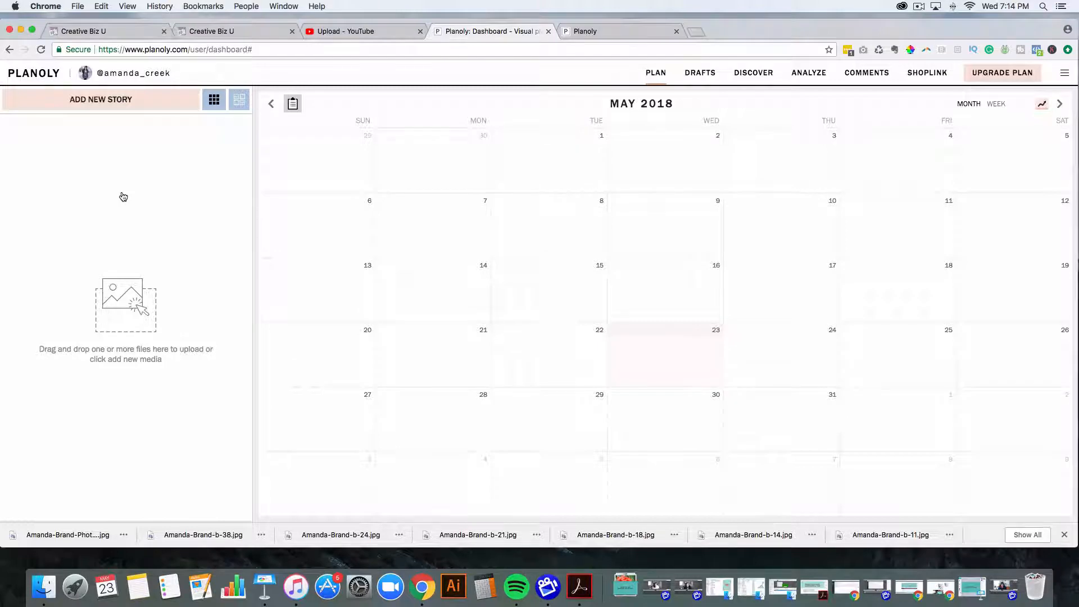
Step: Switch back to the billing upgrade tab showing the plan tiers
left_click(1002, 72)
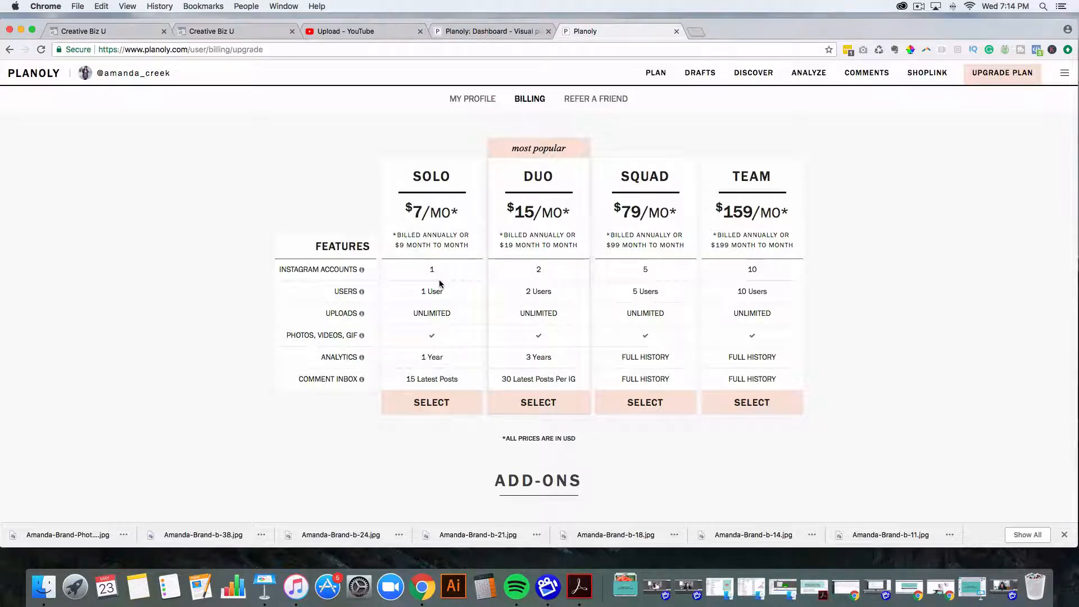
Step: Scroll the billing page, then return to the 'Planoly: Dashboard' May 2018 calendar
scroll("down", 3)
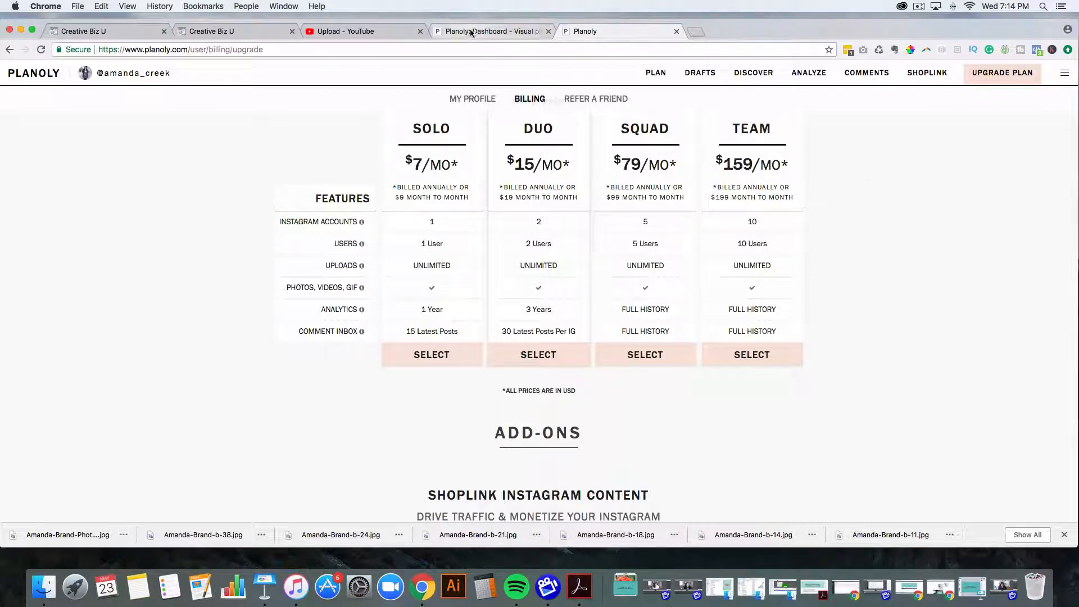
left_click(655, 72)
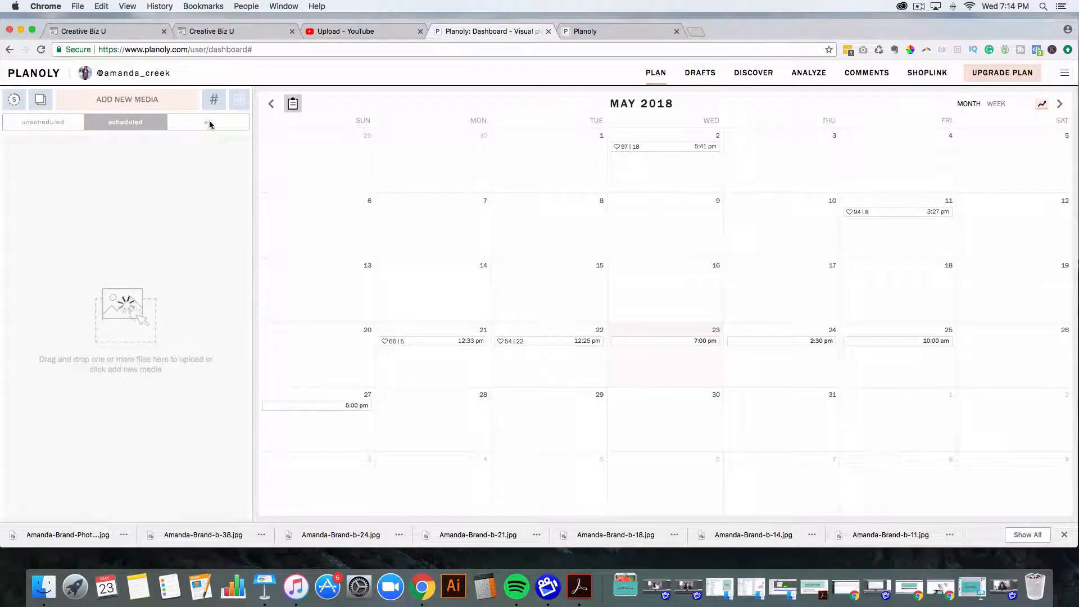
Step: Load the media library, review the analytics and the 22-comment inbox, returning to PLAN
left_click(208, 122)
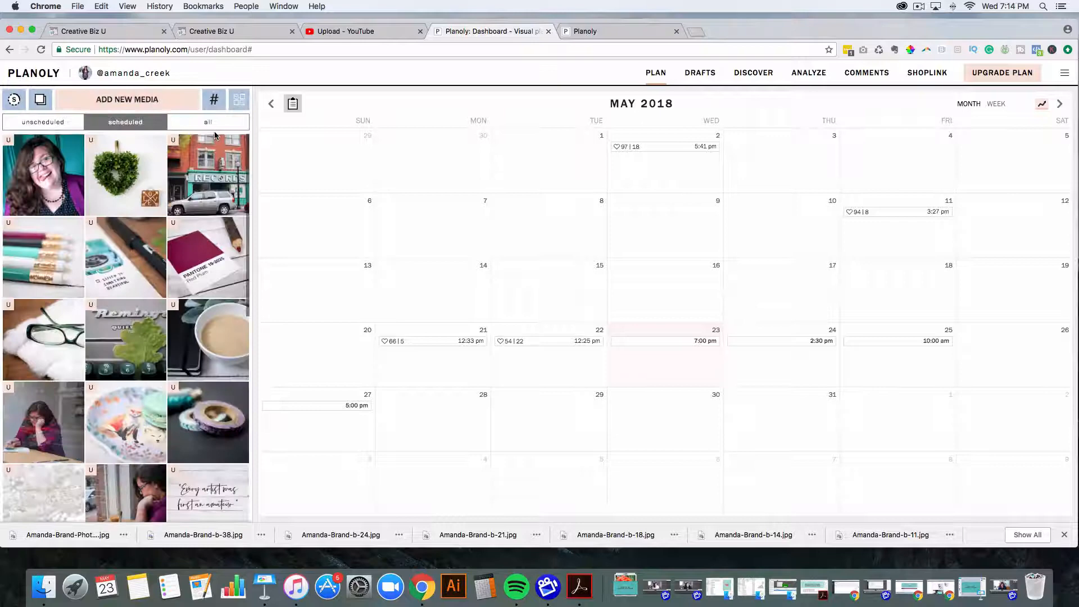
mouse_move(753, 72)
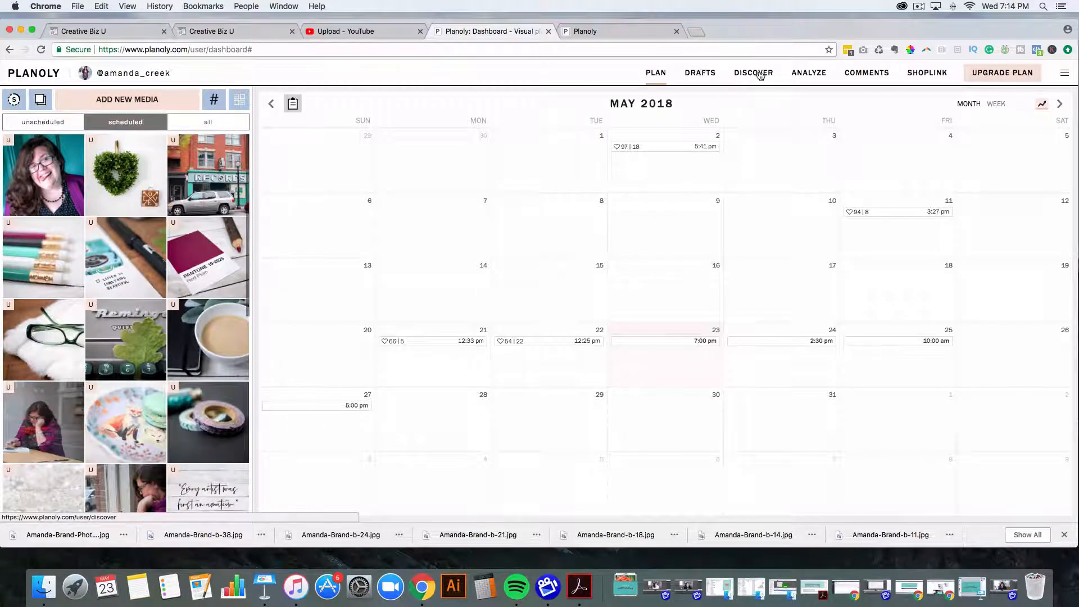
left_click(808, 73)
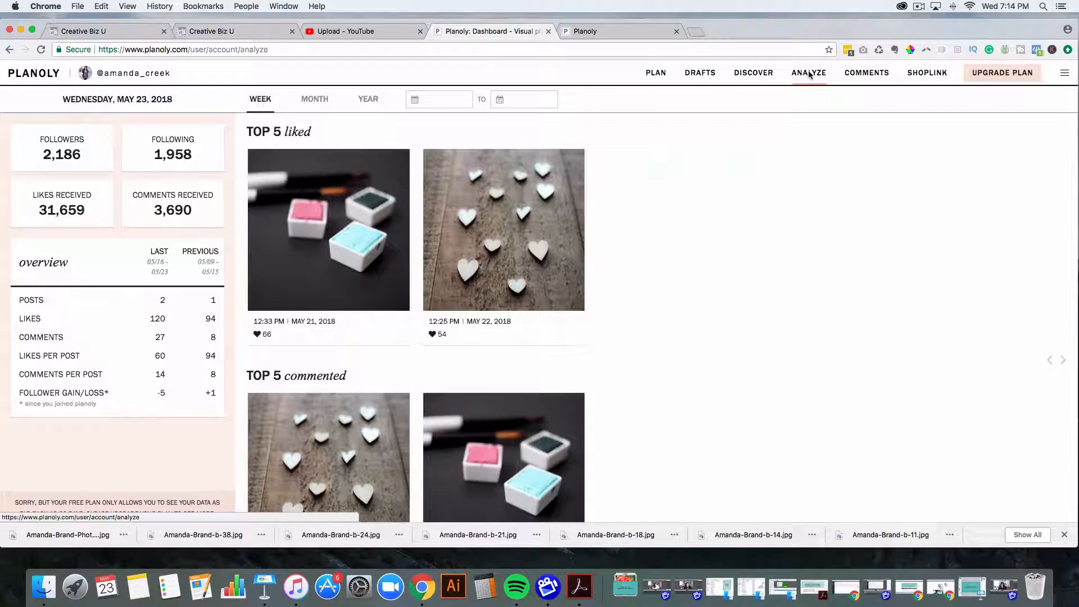
left_click(655, 73)
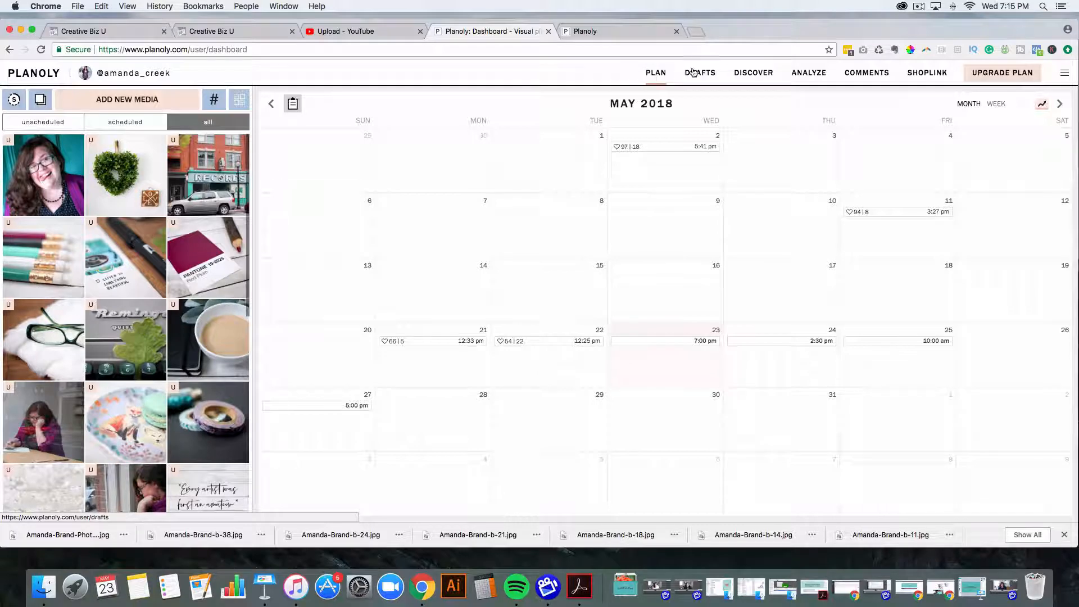
left_click(866, 72)
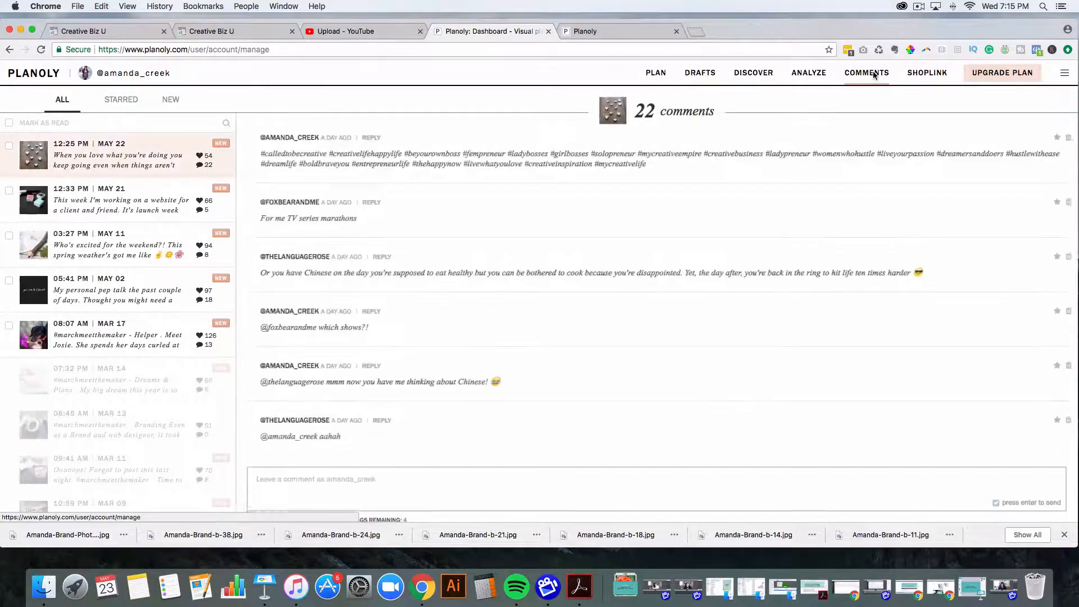
left_click(654, 73)
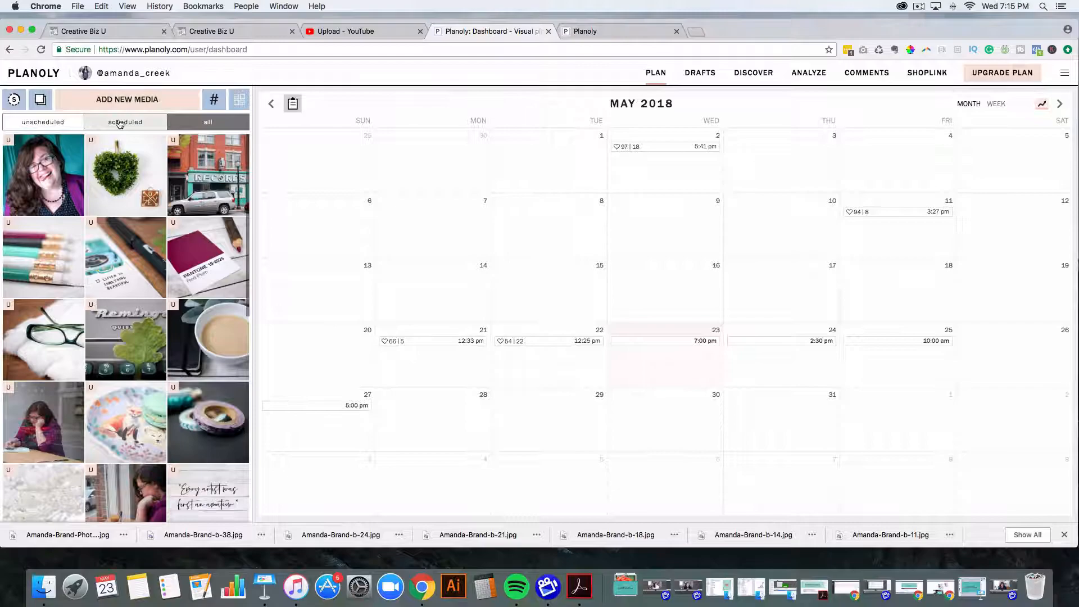
Step: Open Planoly on the phone, check unscheduled, then open the scheduled pencils photo
left_click(125, 122)
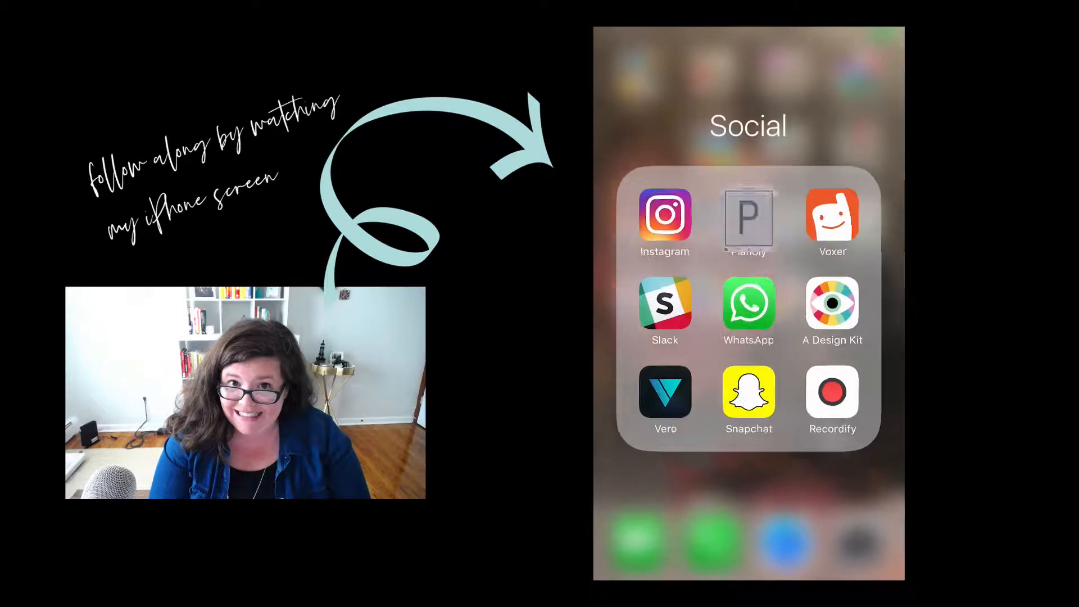
left_click(748, 218)
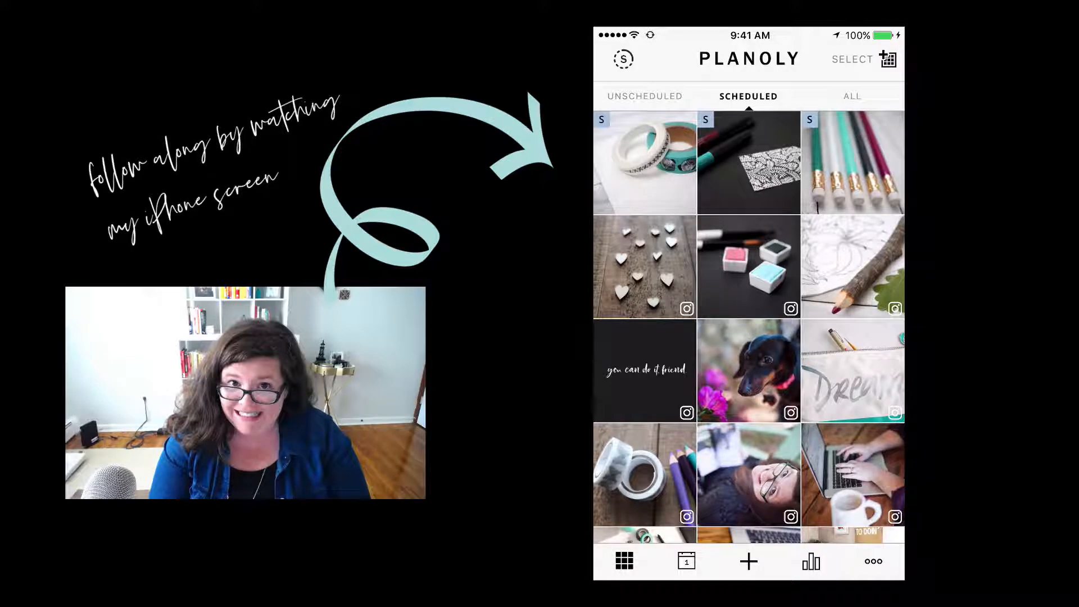
left_click(644, 95)
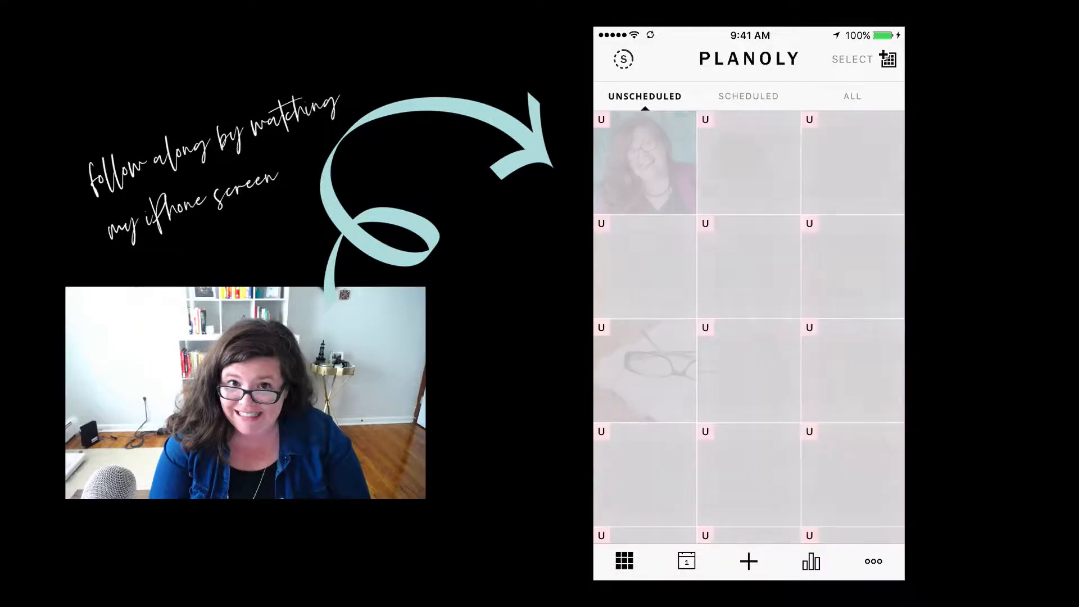
left_click(748, 96)
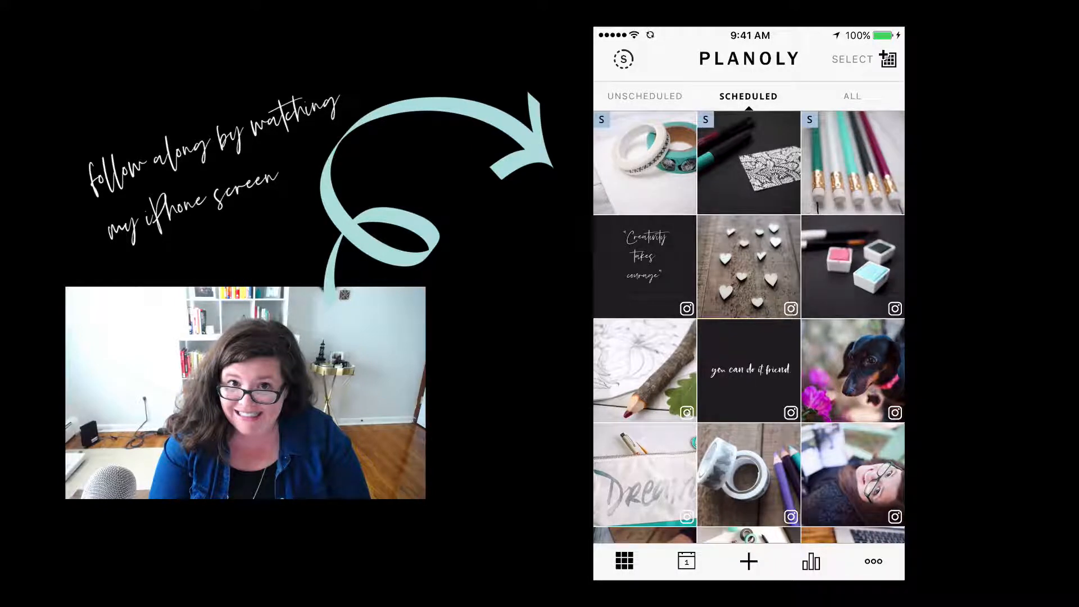
left_click(749, 561)
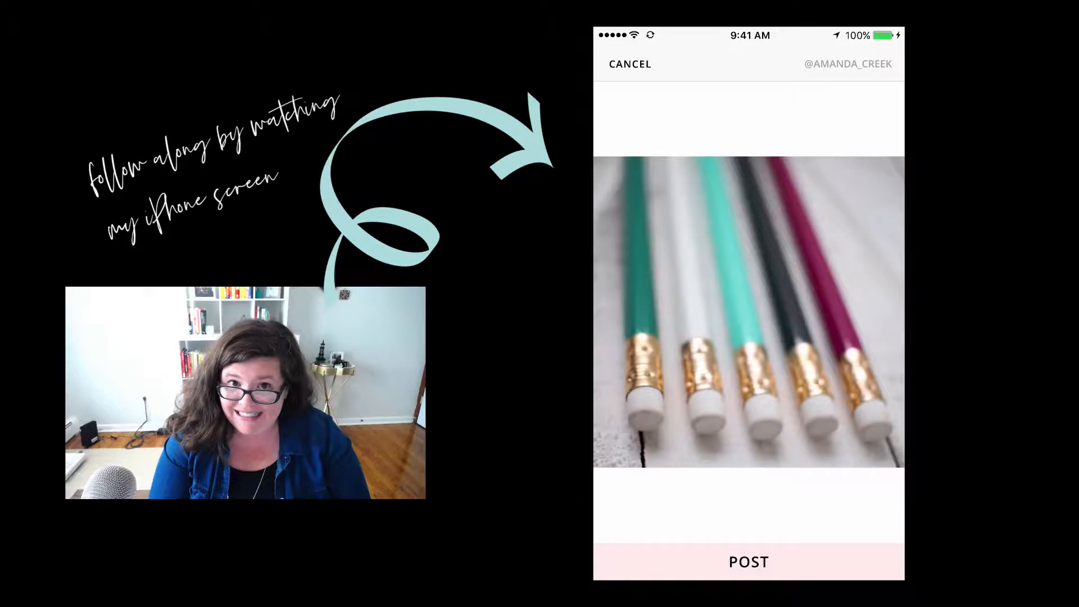
Step: Post the pencils photo and acknowledge the Post Instructions alert
left_click(748, 561)
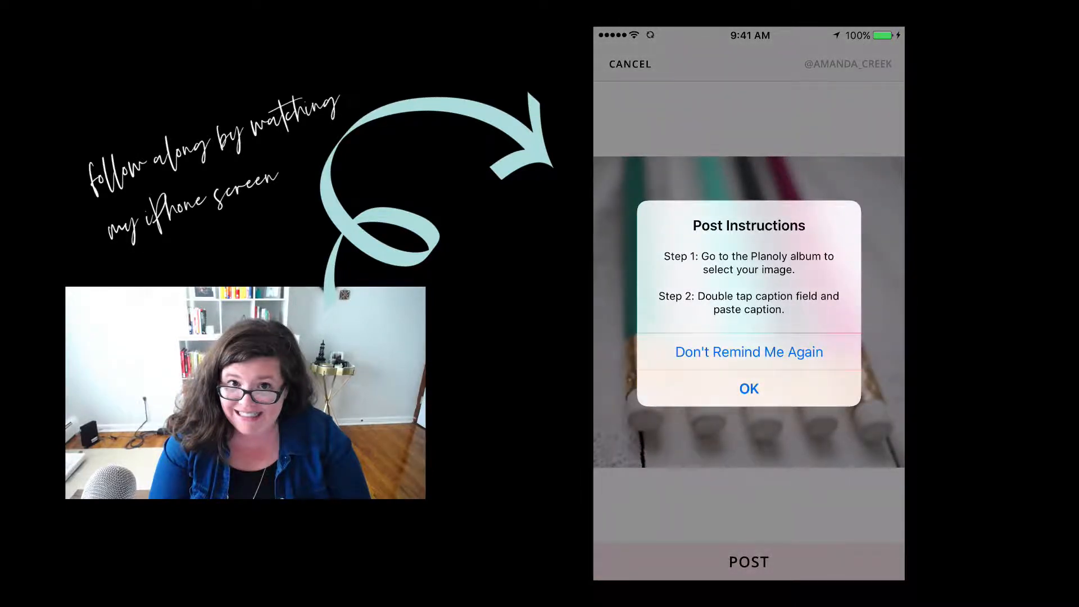
left_click(747, 388)
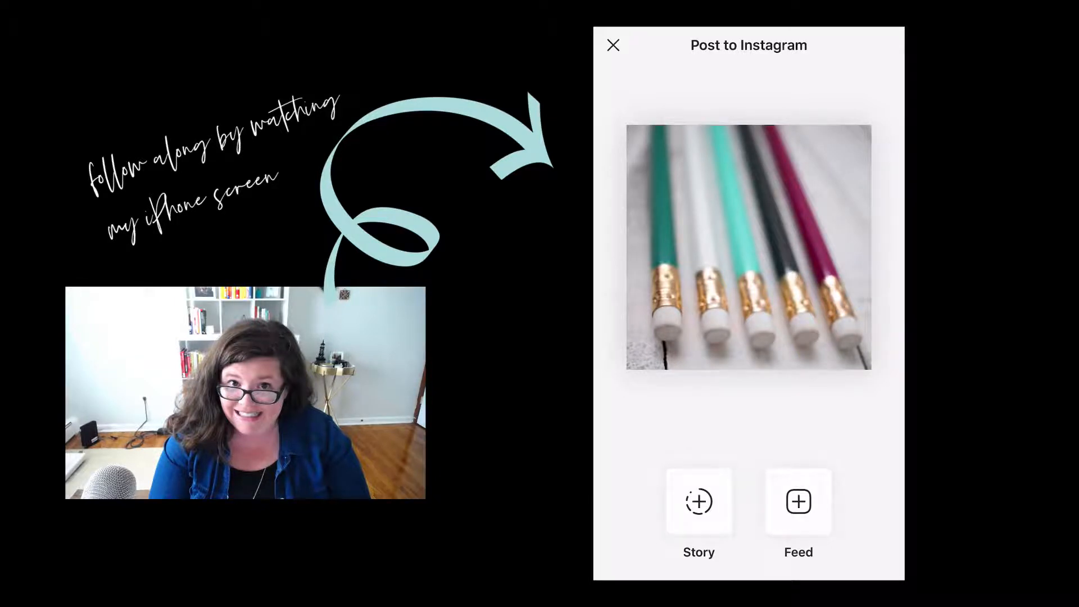
Step: Start a Feed post of the pencils photo, go to Next, then back out and close
left_click(798, 502)
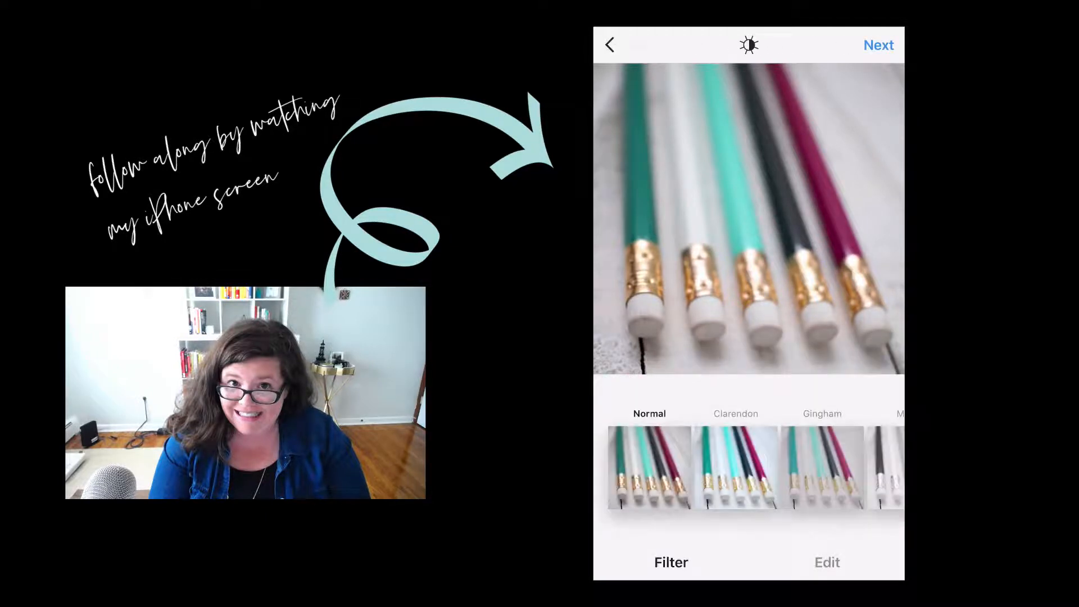
left_click(878, 45)
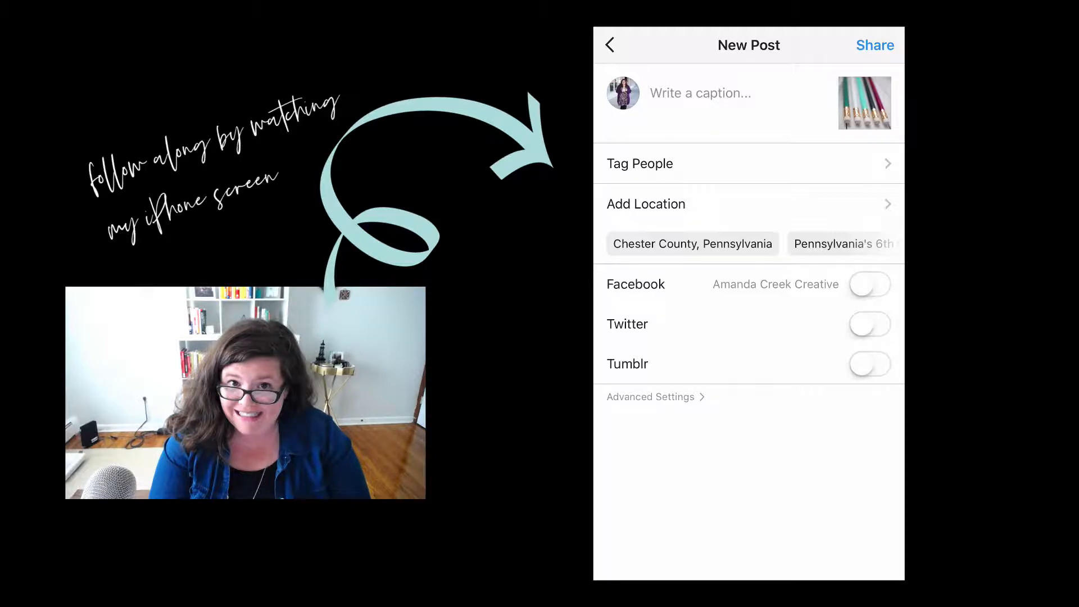
left_click(609, 45)
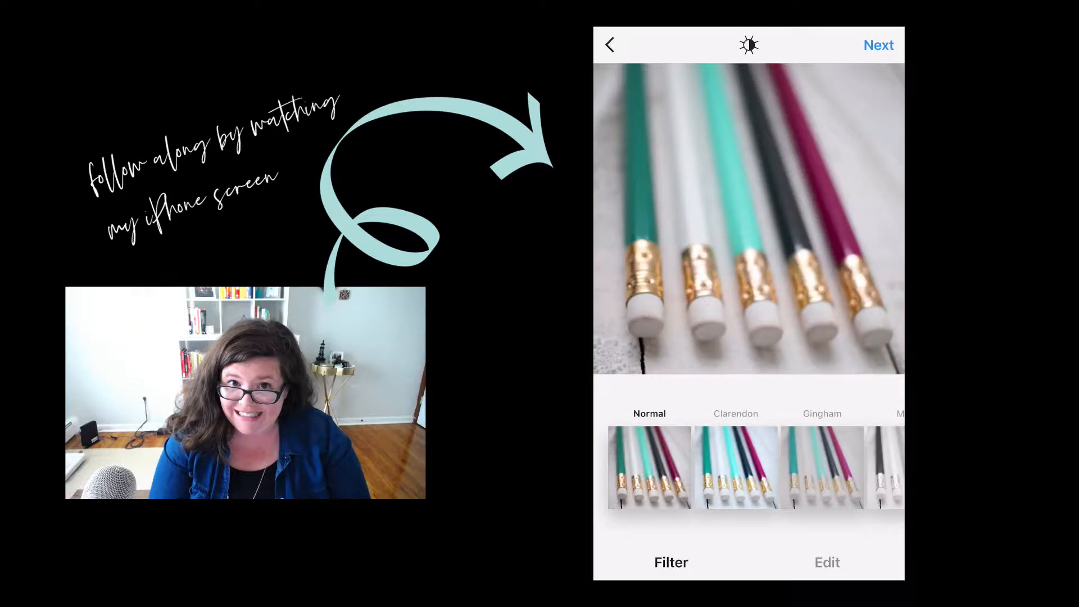
left_click(877, 45)
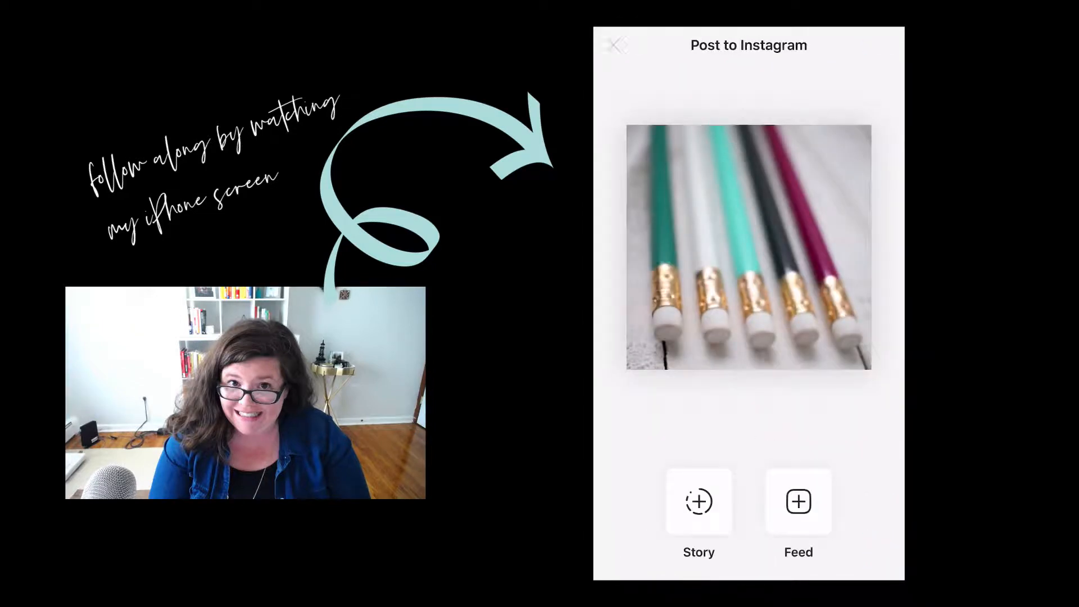
left_click(798, 502)
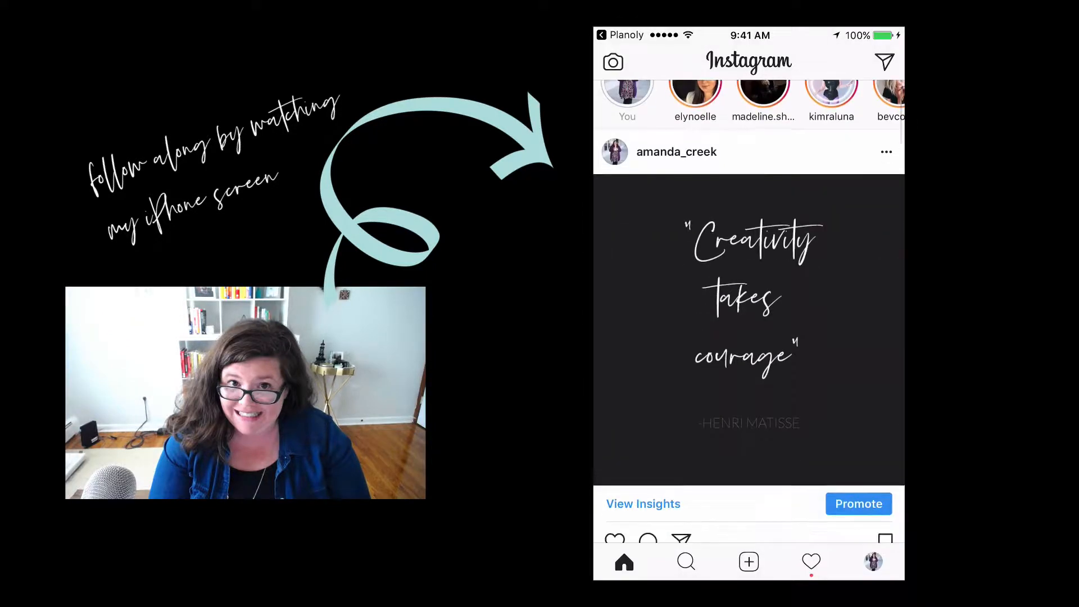
Step: Open the 'Creativity takes courage' post from the Instagram profile grid to view its caption and hashtags
left_click(676, 152)
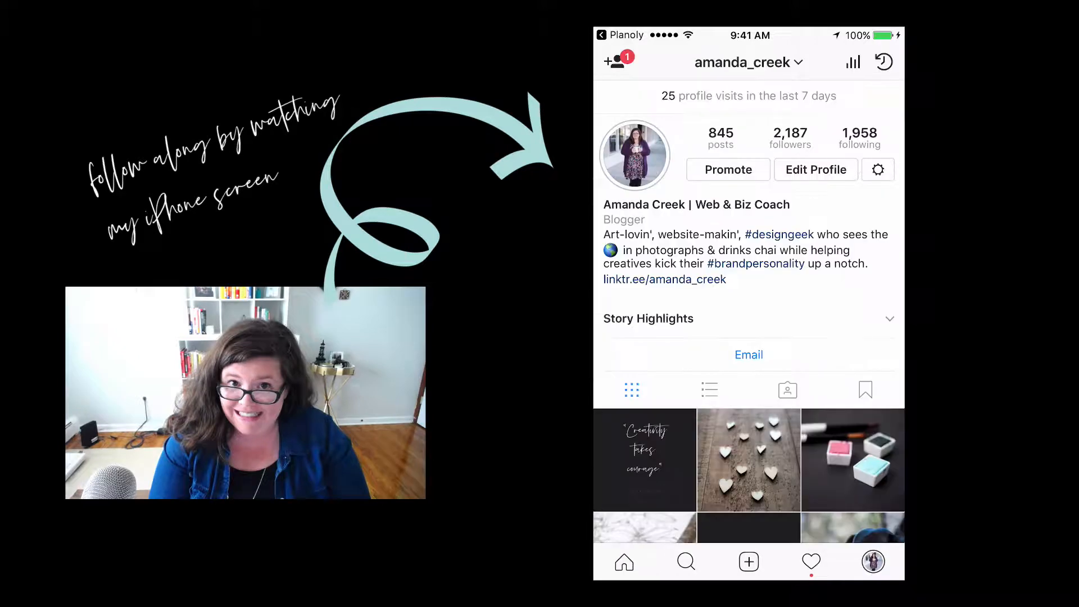
left_click(644, 460)
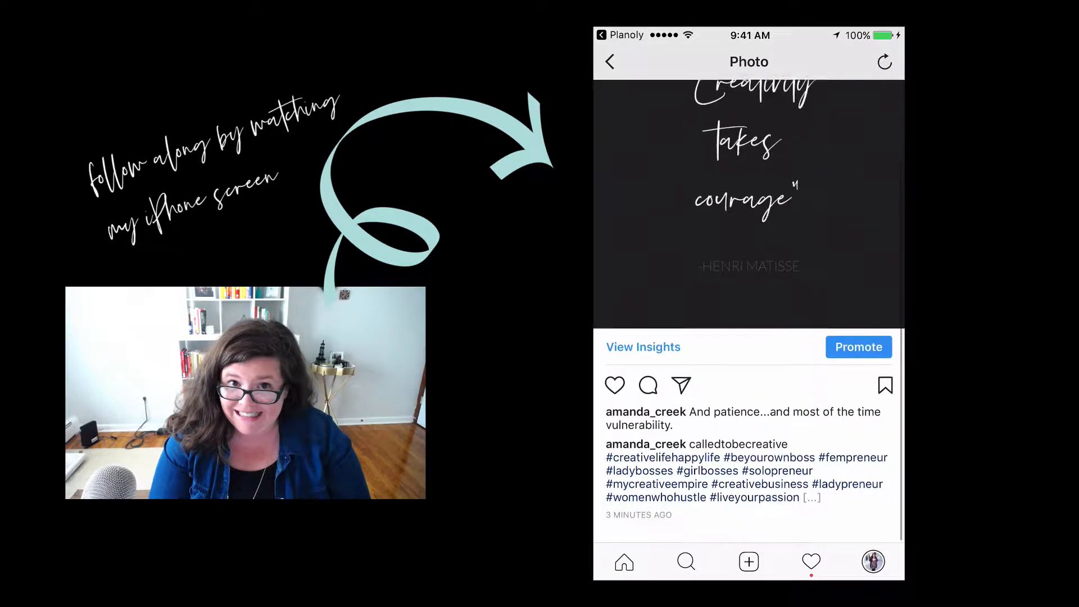